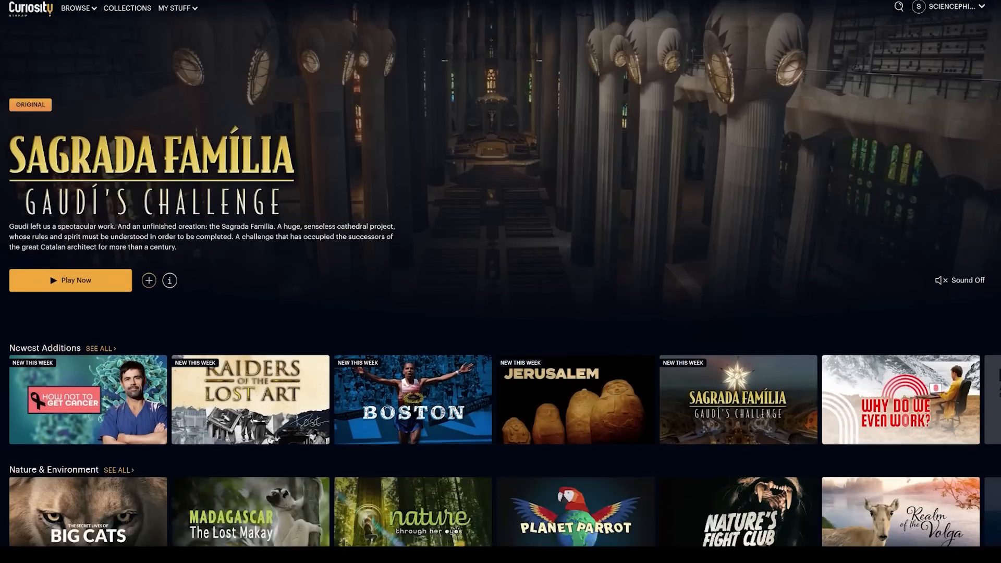
Scroll down the Browse page rows and Top Originals to find The Beginning and End of the Universe.
scroll("down", 3)
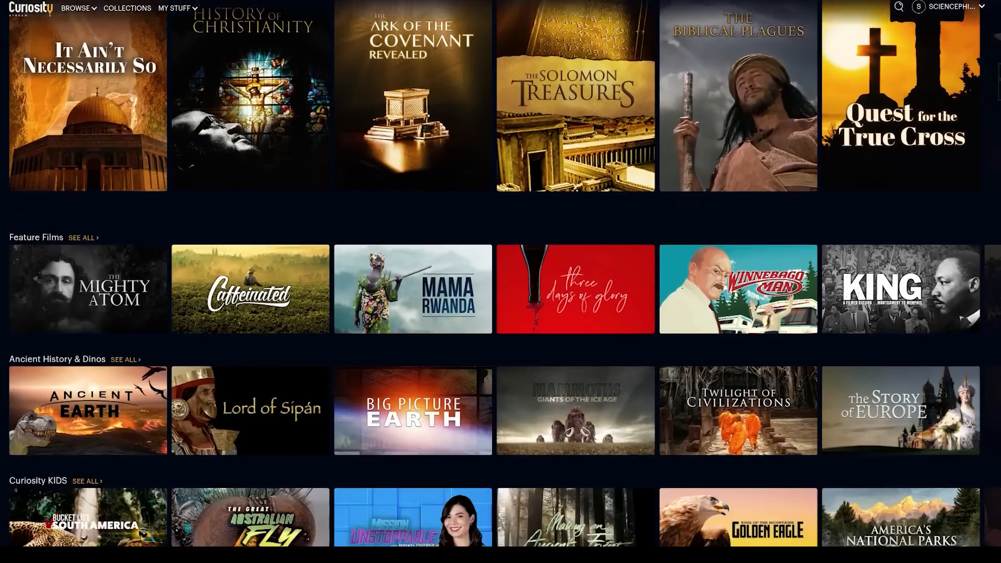
scroll("down", 3)
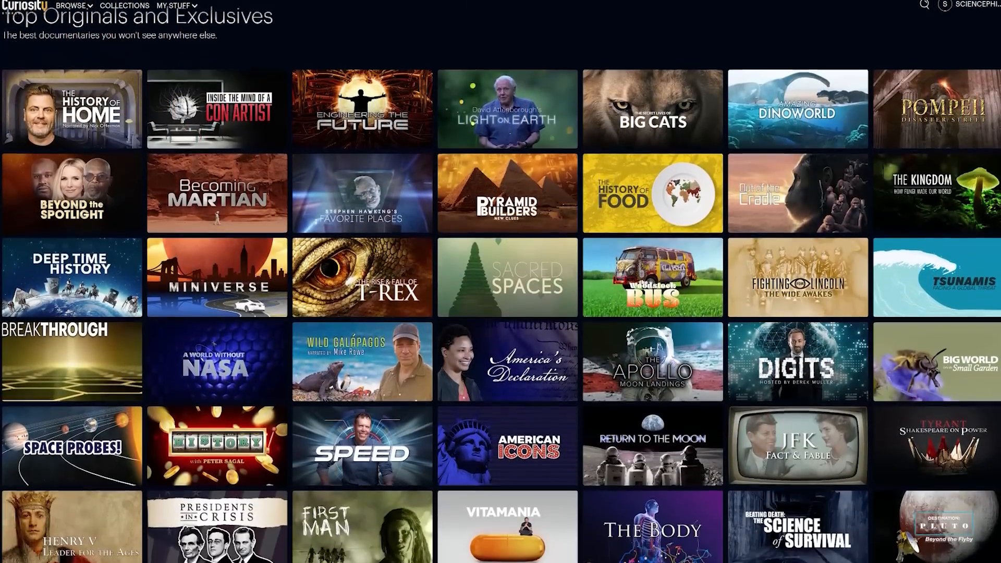
scroll("down", 3)
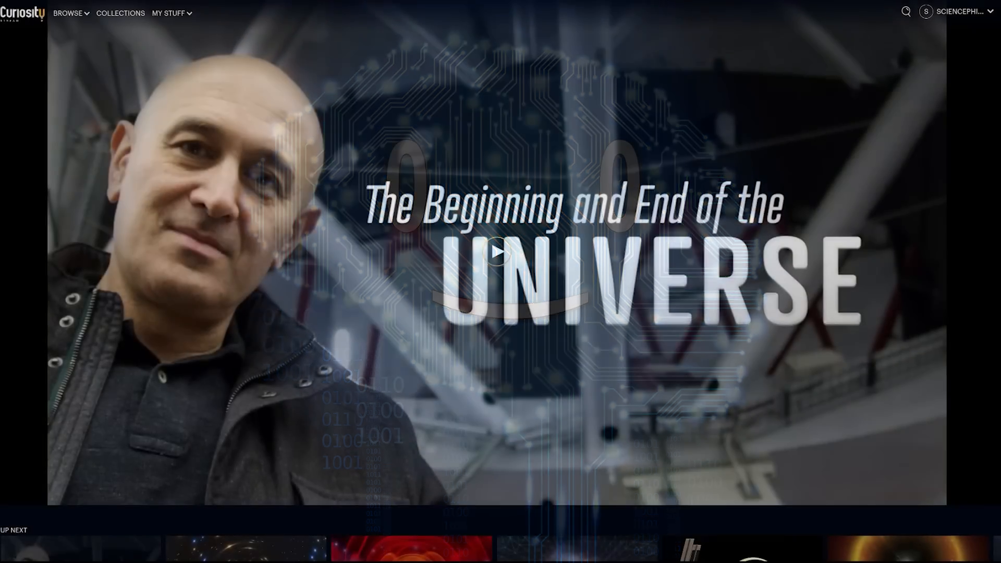
left_click(497, 253)
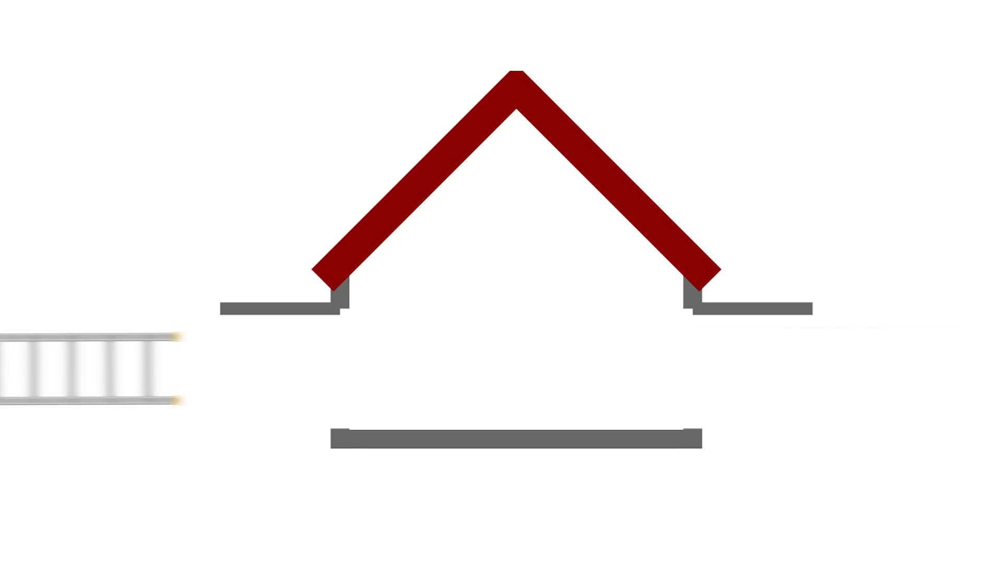
Drag the animation timeline to play the ladder sliding fully inside the garage.
left_click_drag(89, 374, 504, 374)
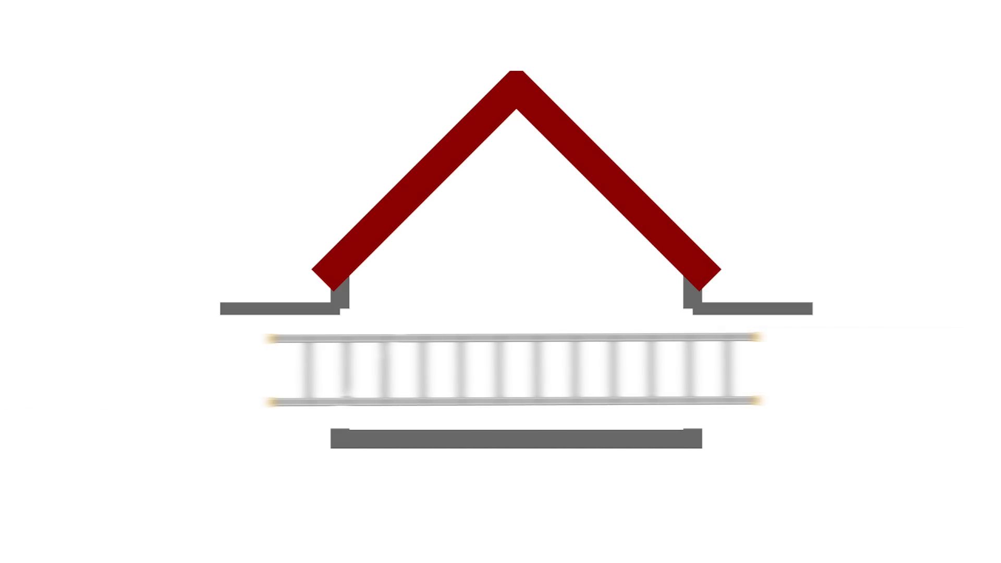